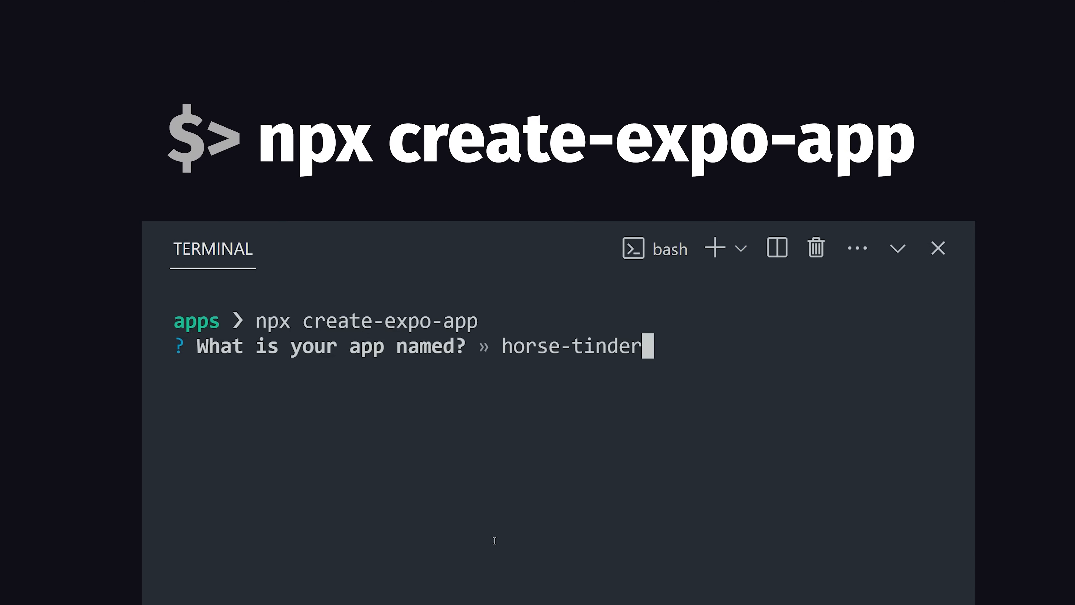
# Scaffold the Expo app with the name horse-tinder via create-expo-app.
pyautogui.press('Return')
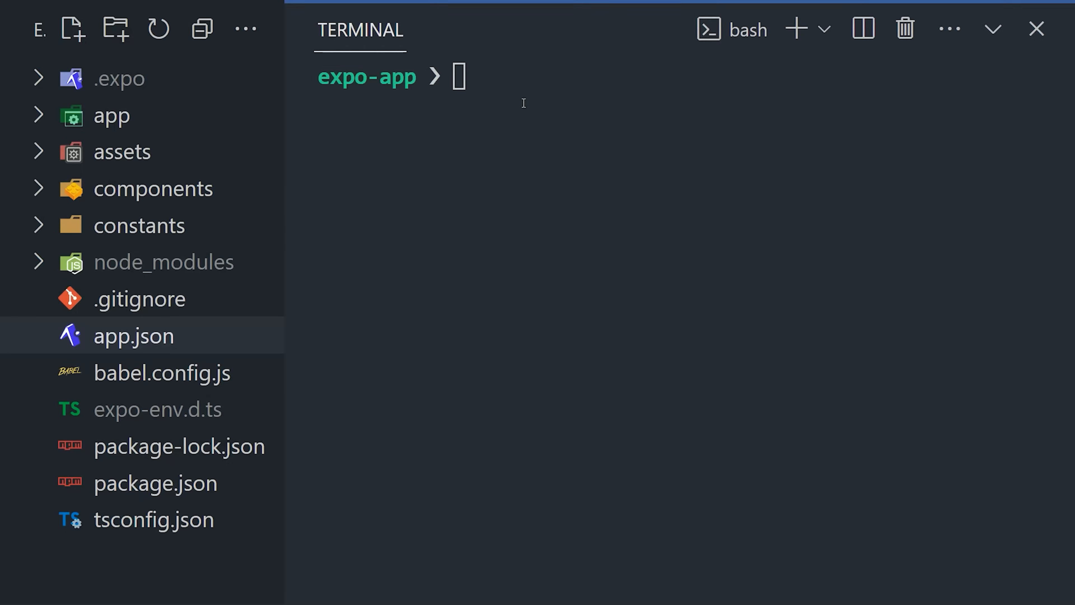
# Start the Android build with npm run an in the terminal.
pyautogui.write('npm run an')
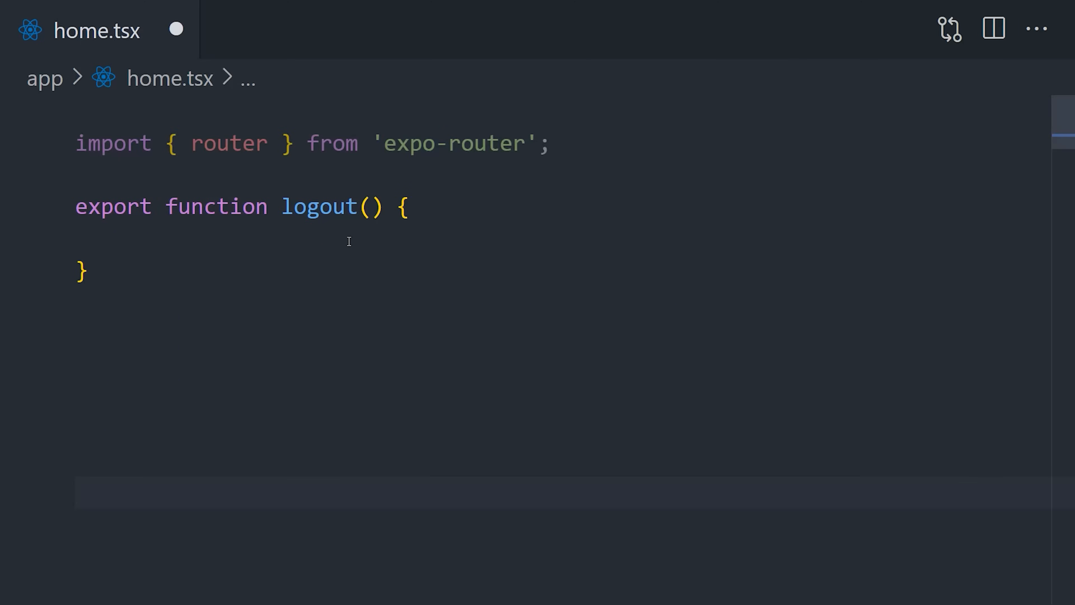
# Make logout call router.replace('/login'), then reveal the android folder's contents in the Explorer.
pyautogui.write("router.replace('/login');")
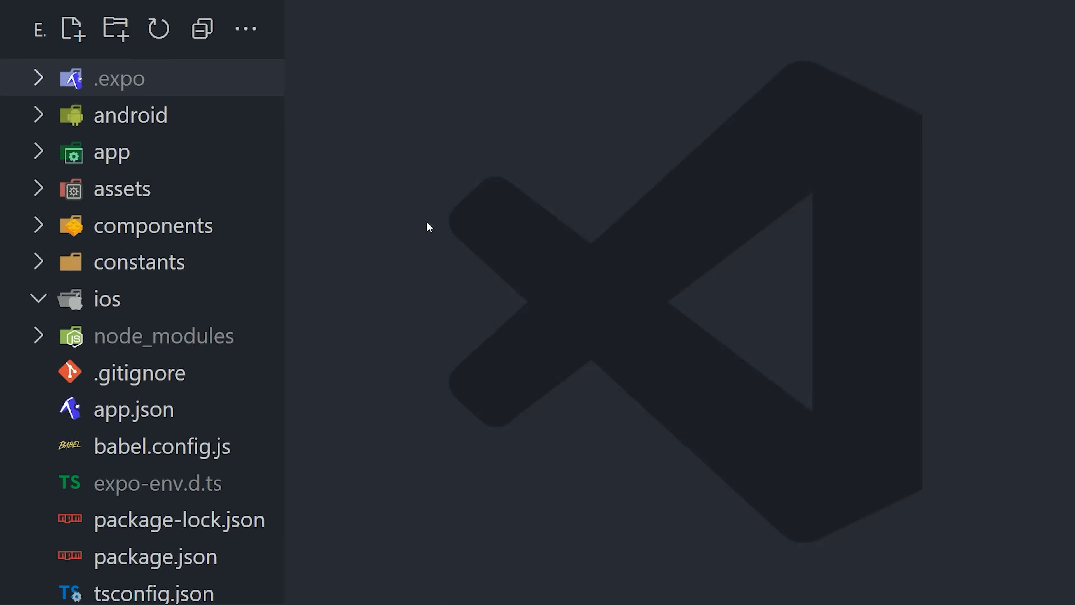
pyautogui.click(130, 114)
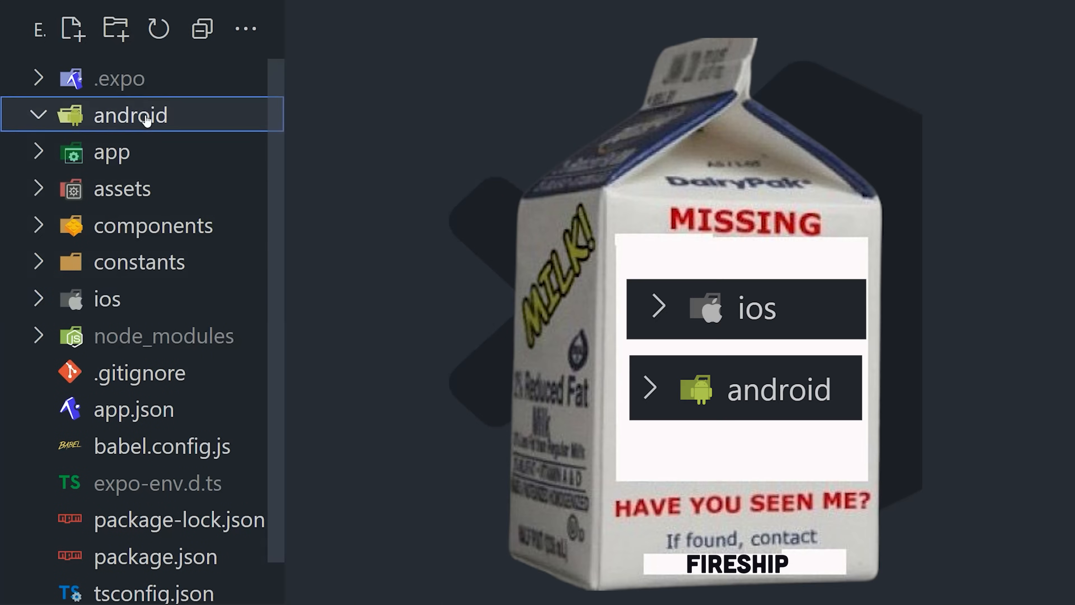